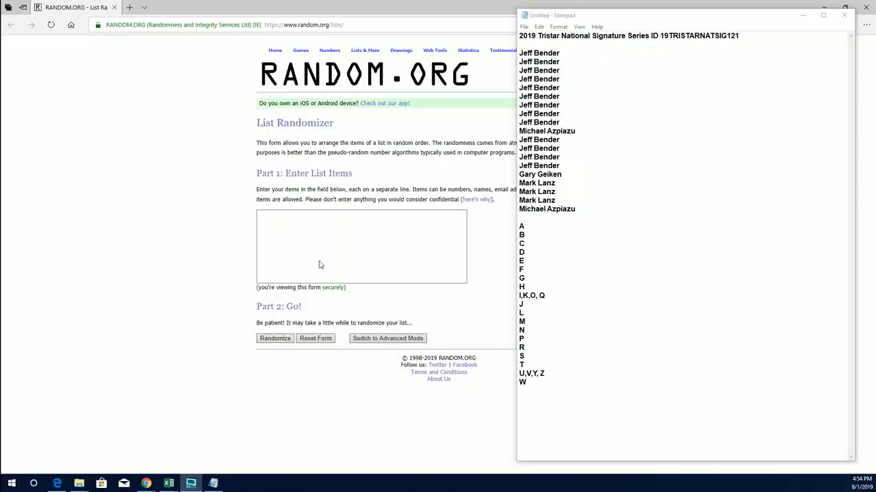
- Randomize the 19 owner names in the List Randomizer and re-shuffle the result repeatedly
left_click_drag(539, 52, 536, 191)
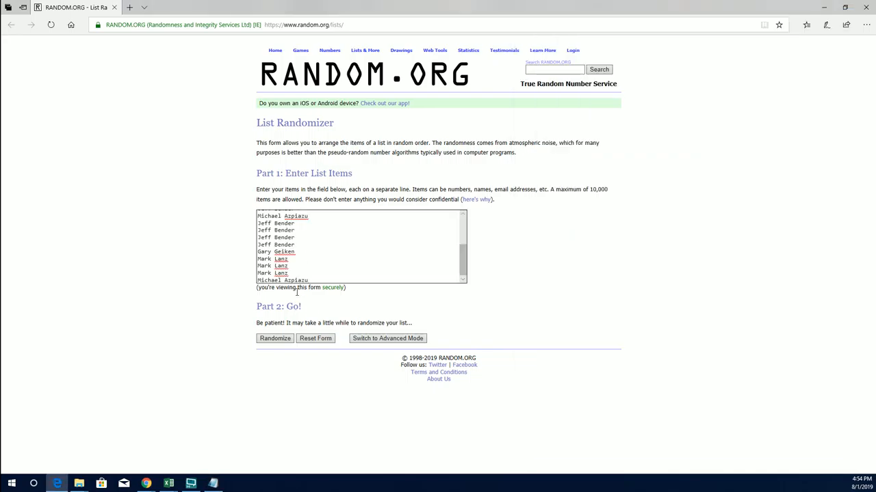
left_click(274, 338)
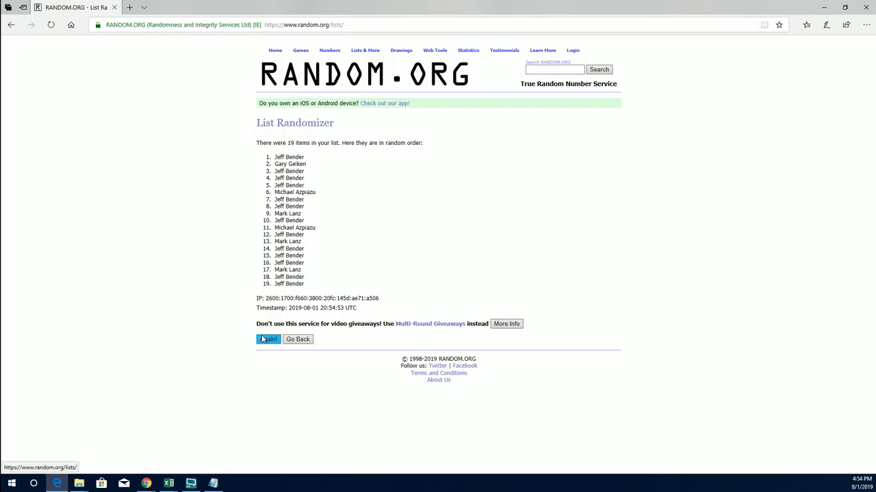
left_click(268, 339)
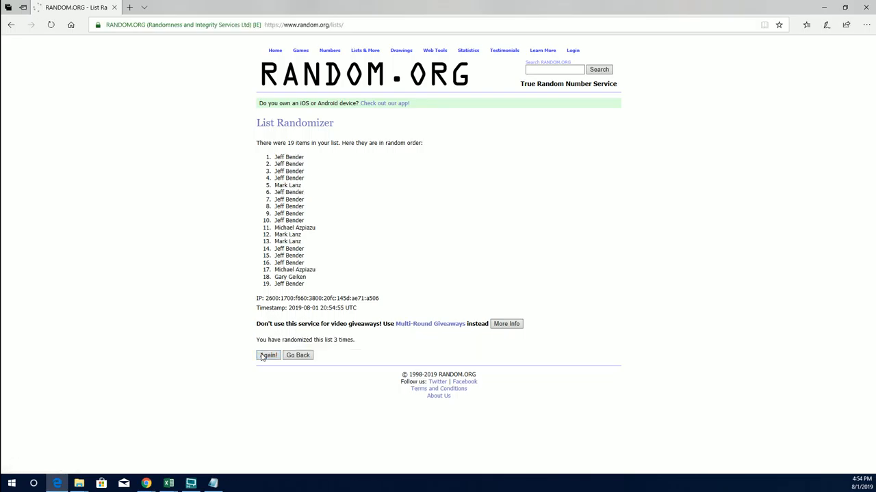
left_click(268, 356)
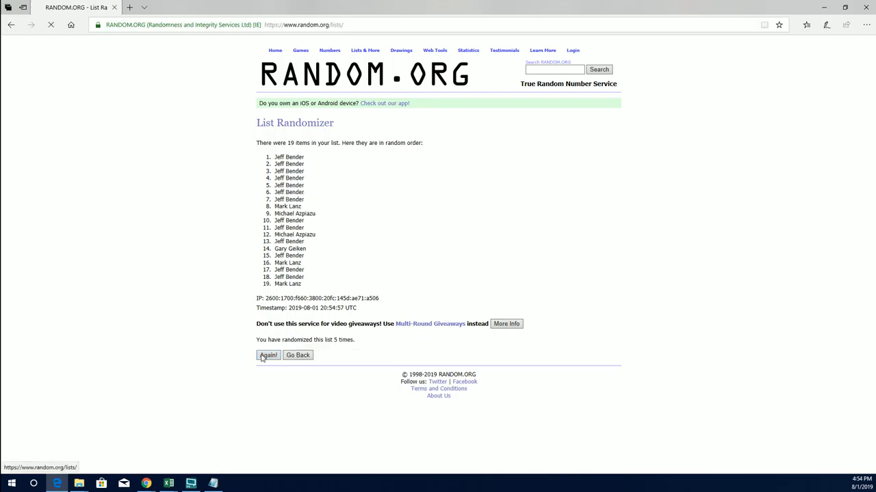
left_click(268, 356)
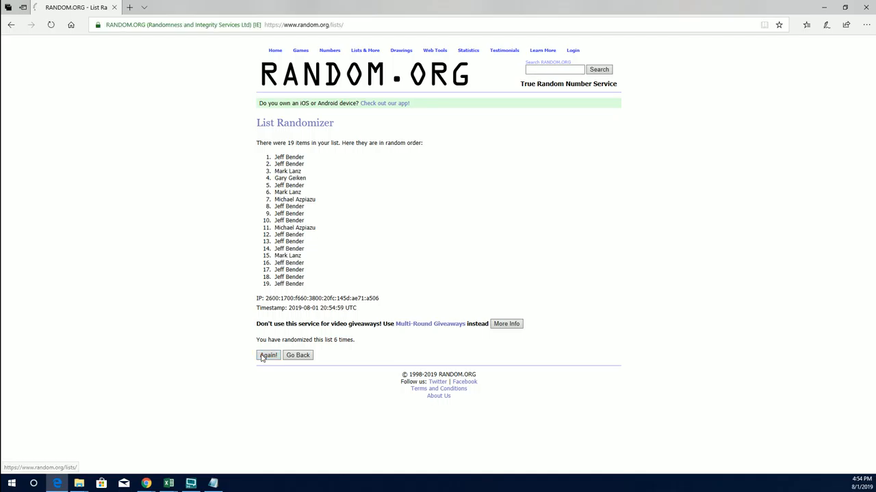
left_click(268, 356)
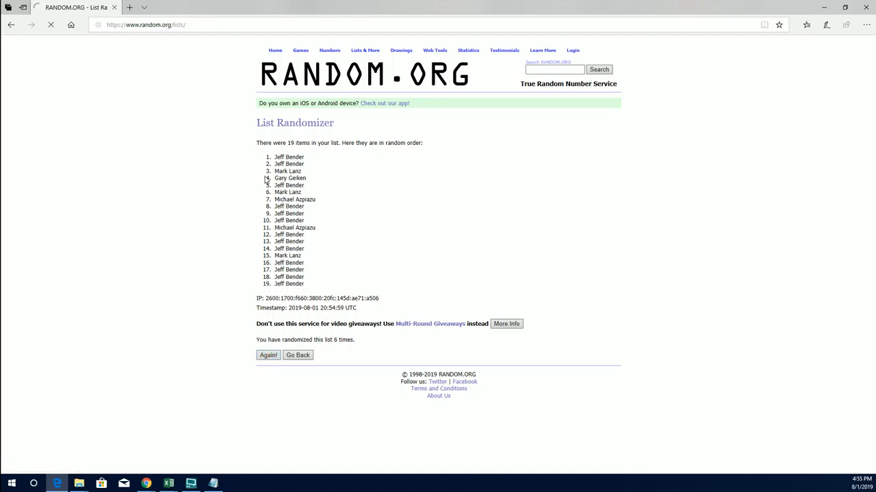
left_click(269, 356)
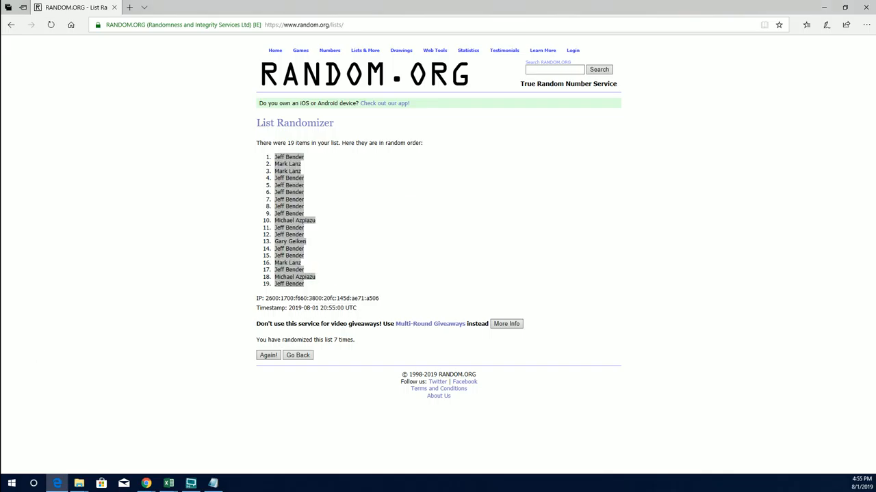
- Paste the shuffled, numbered owner names under the Owner Names header
left_click(169, 485)
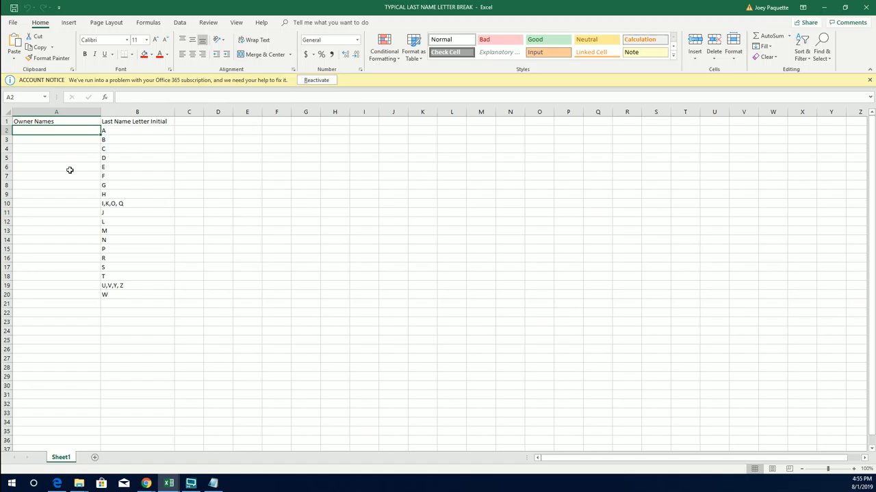
key("ctrl+v")
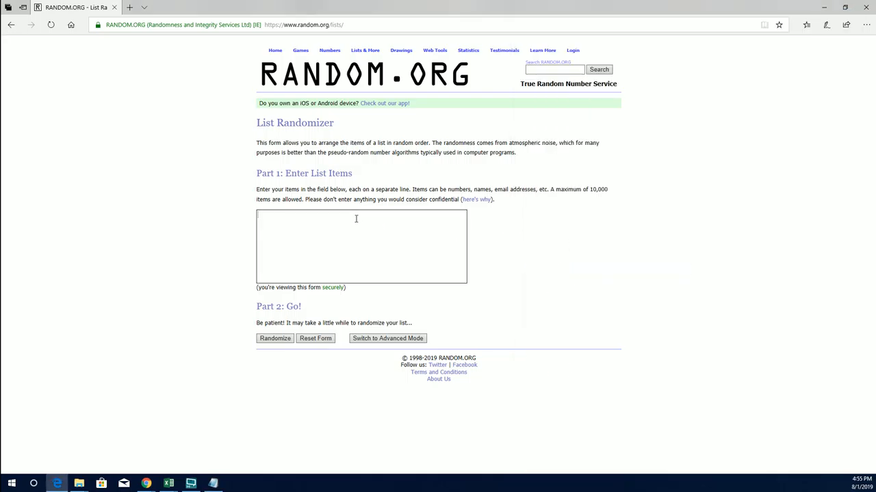
- Randomize the 19 last-name letter groups, re-shuffle several times, and select the latest order
left_click(273, 338)
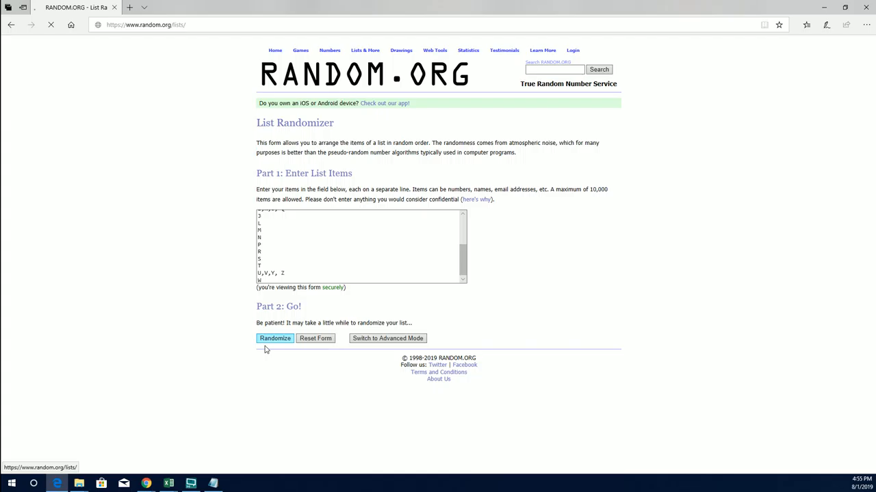
left_click(274, 338)
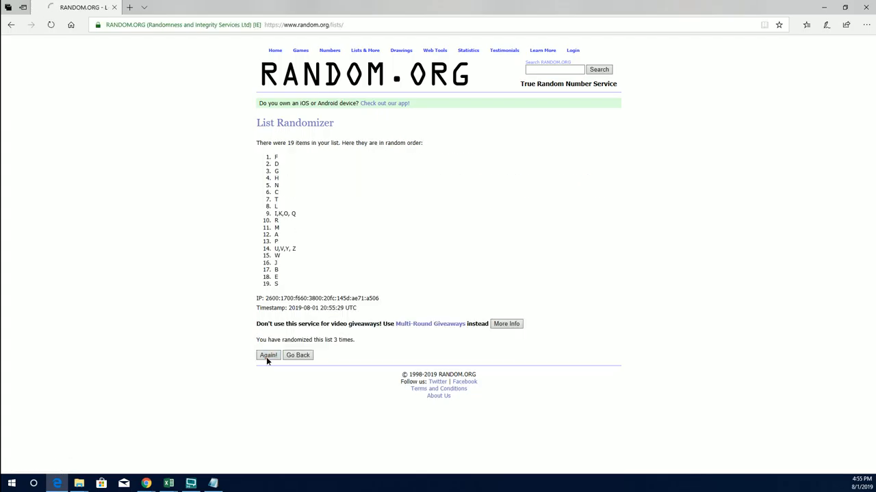
left_click(268, 356)
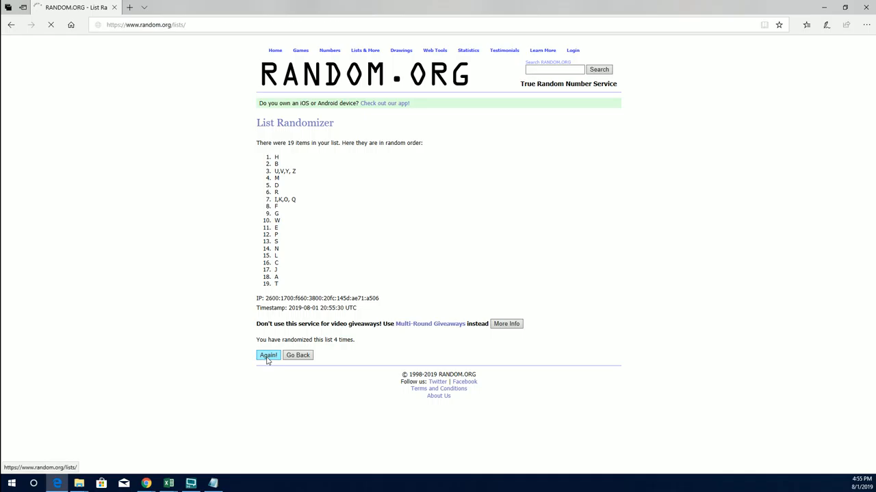
left_click(269, 355)
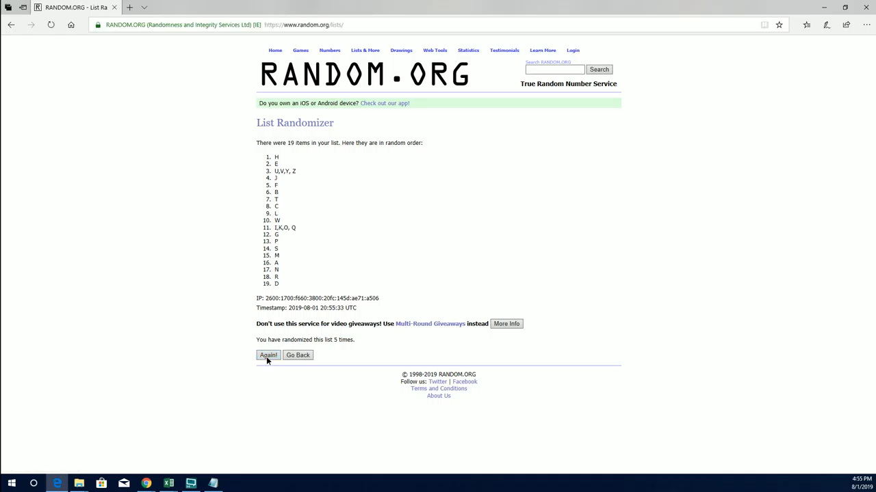
left_click(268, 355)
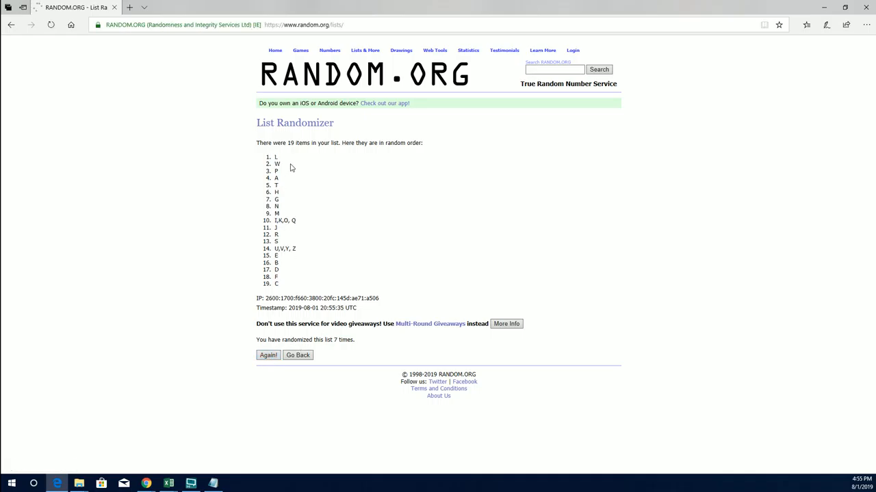
left_click_drag(276, 156, 276, 284)
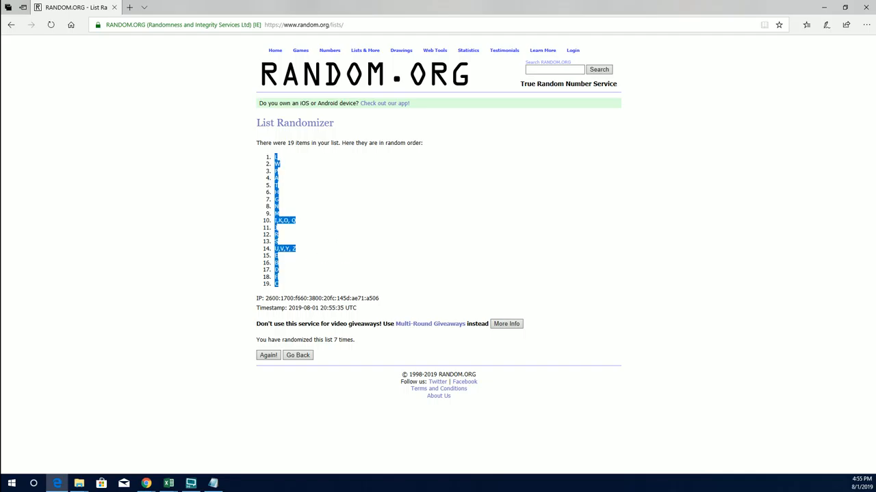
- Paste the shuffled letter groups beside the owner names and apply All Borders to A1:B20
left_click(167, 484)
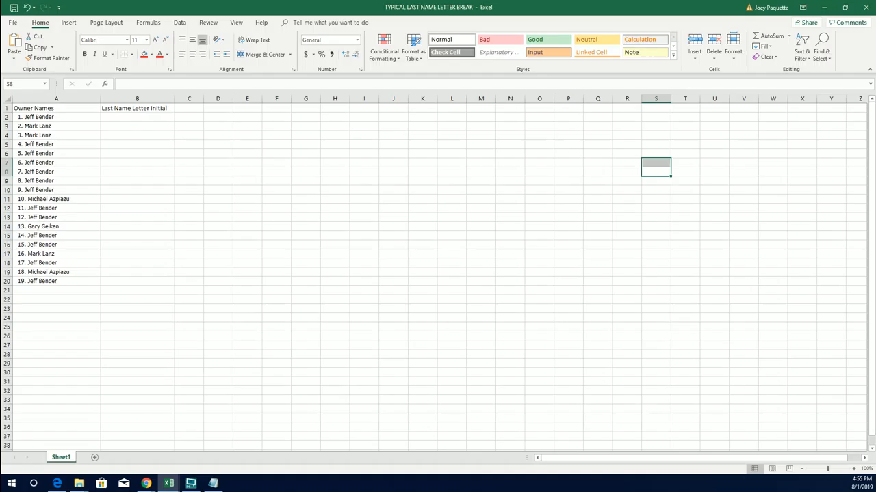
left_click(197, 227)
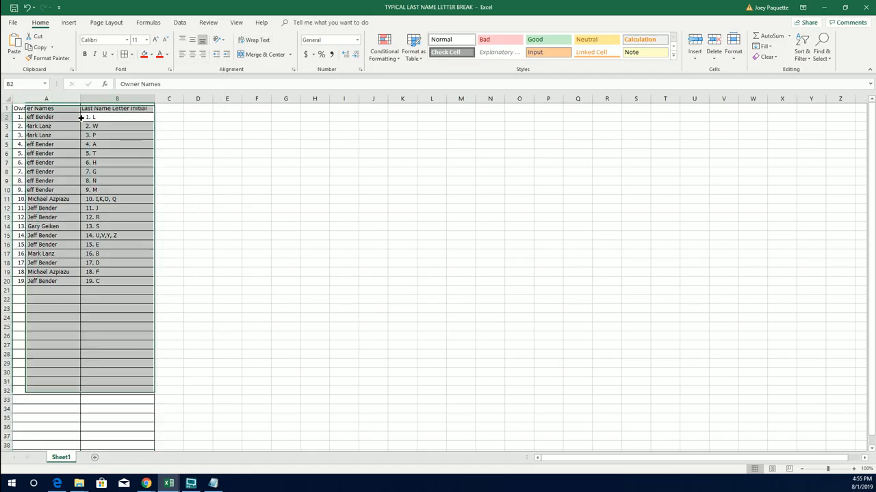
left_click(47, 117)
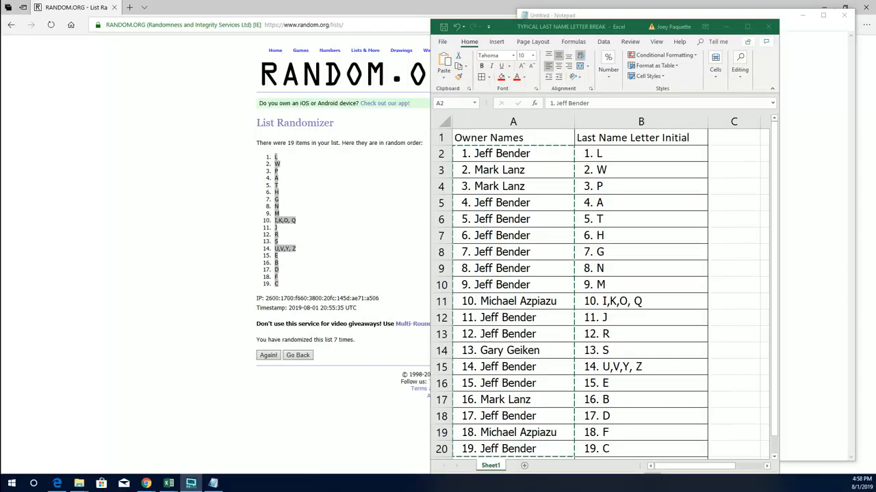
left_click(364, 49)
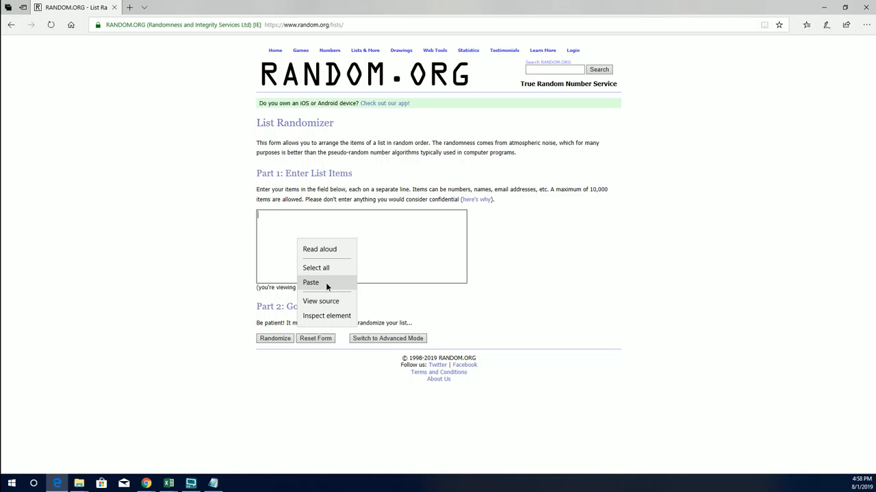
- Randomize the numbered owner names from the sheet again, re-shuffling several times, and select the result
left_click(311, 282)
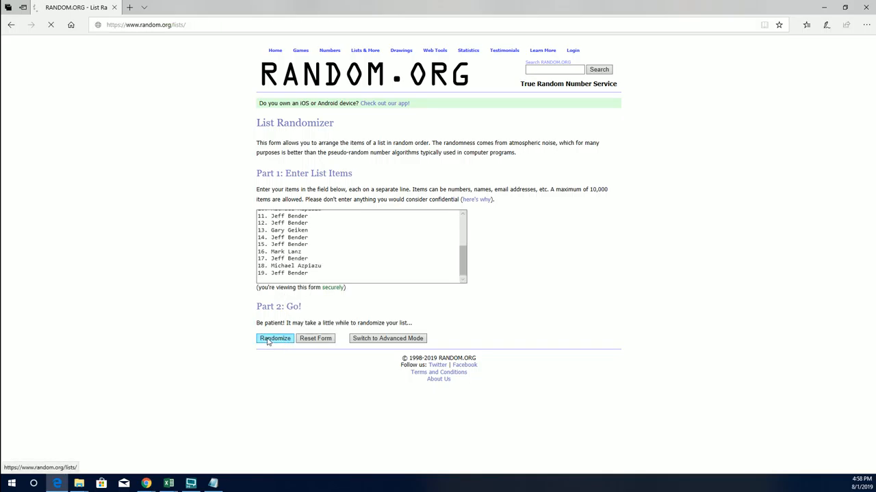
left_click(274, 338)
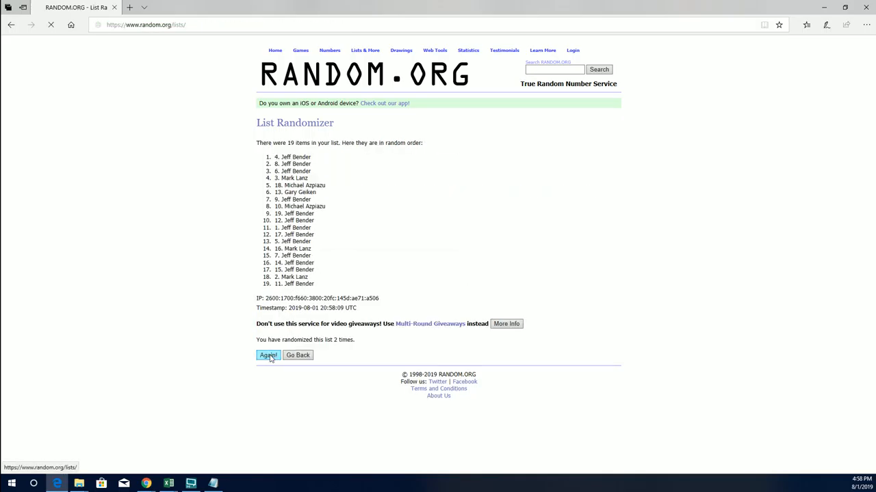
left_click(268, 356)
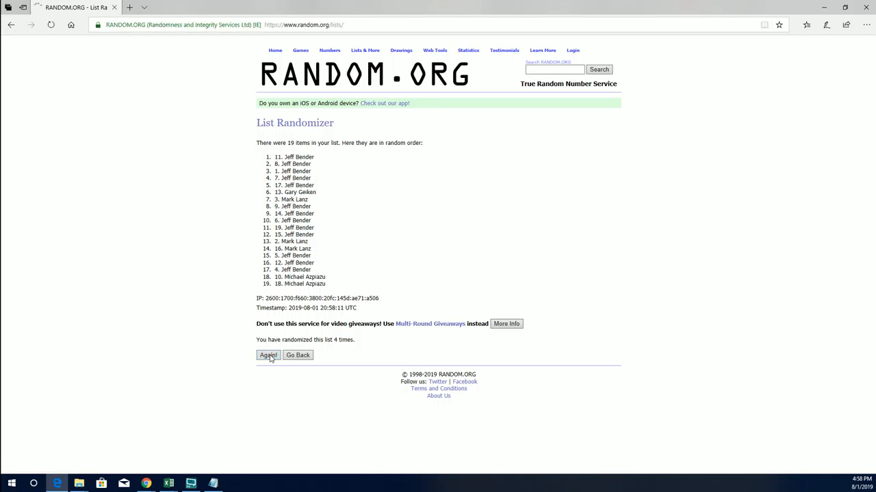
left_click(268, 356)
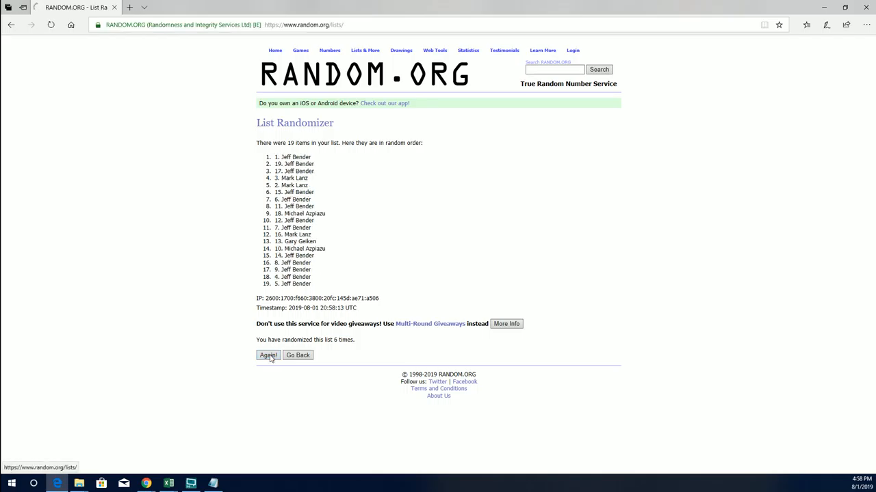
left_click(268, 356)
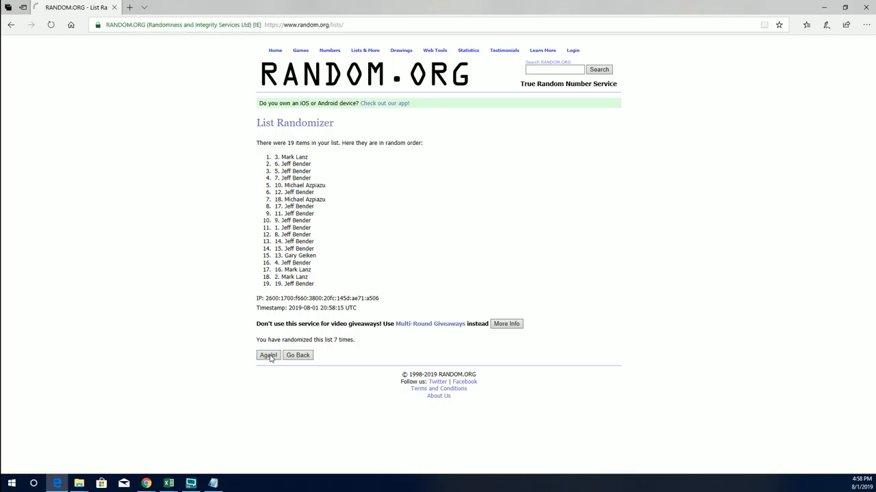
double_click(292, 156)
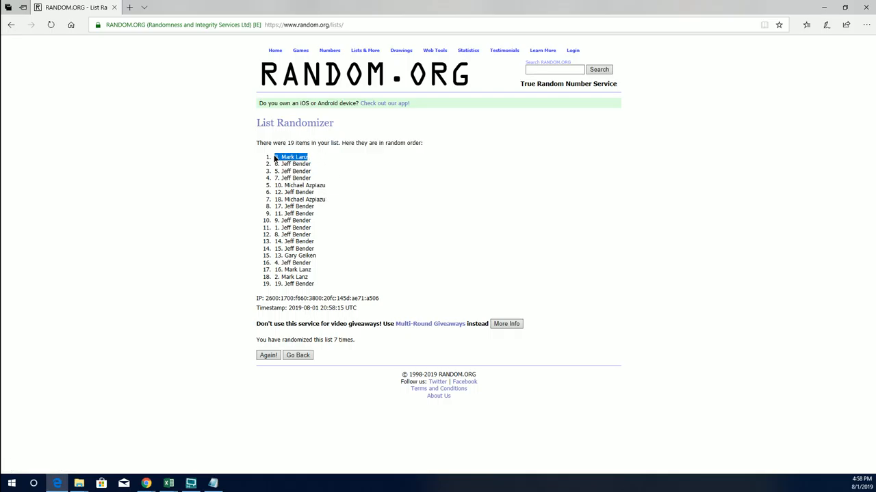